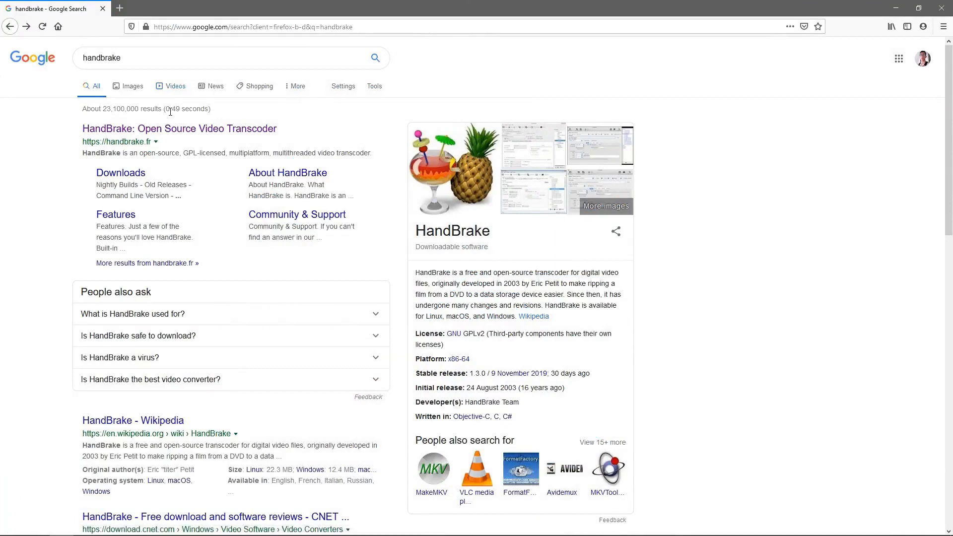
pyautogui.moveTo(138, 65)
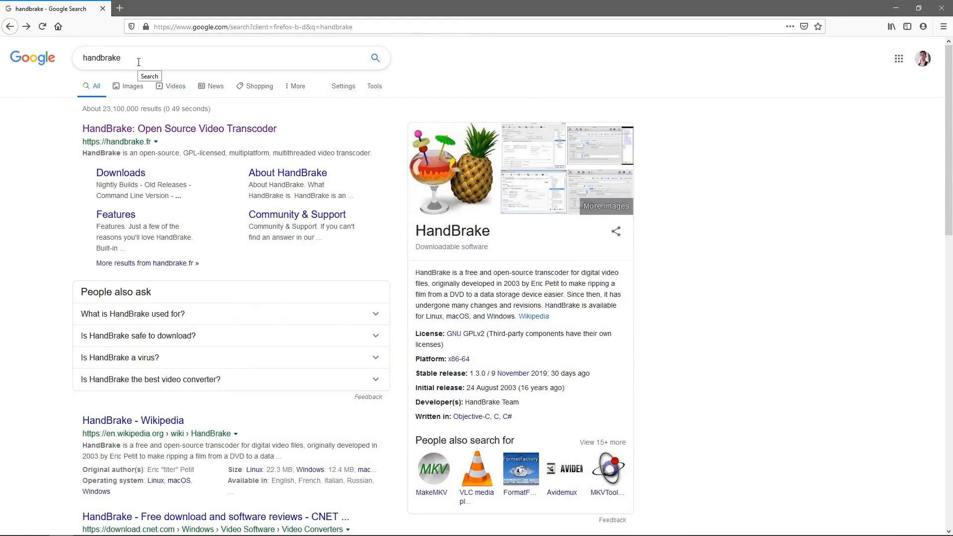
# - Open the 'HandBrake: Open Source Video Transcoder' search result for handbrake.fr
pyautogui.click(179, 128)
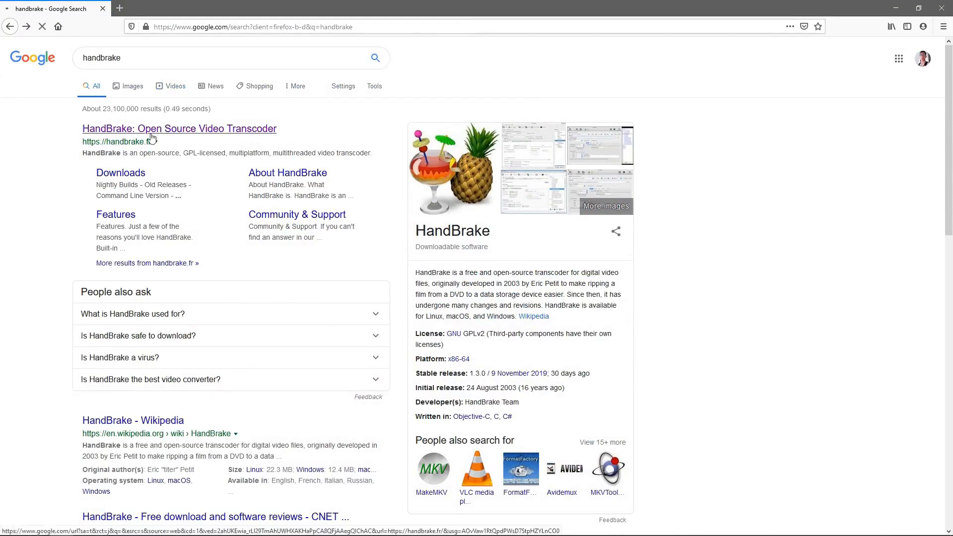
pyautogui.click(178, 128)
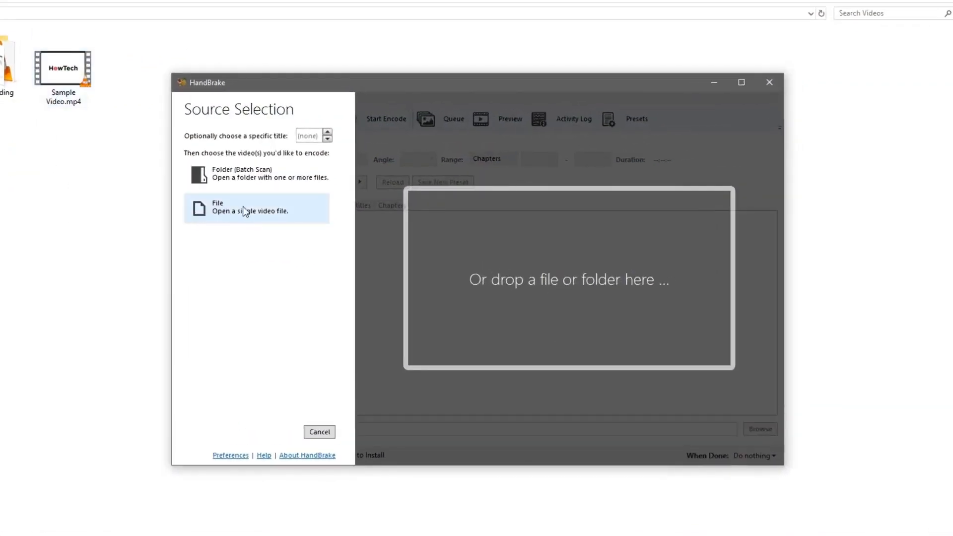
# - Choose File as the source and load Sample Video.mp4 from Videos
pyautogui.click(256, 208)
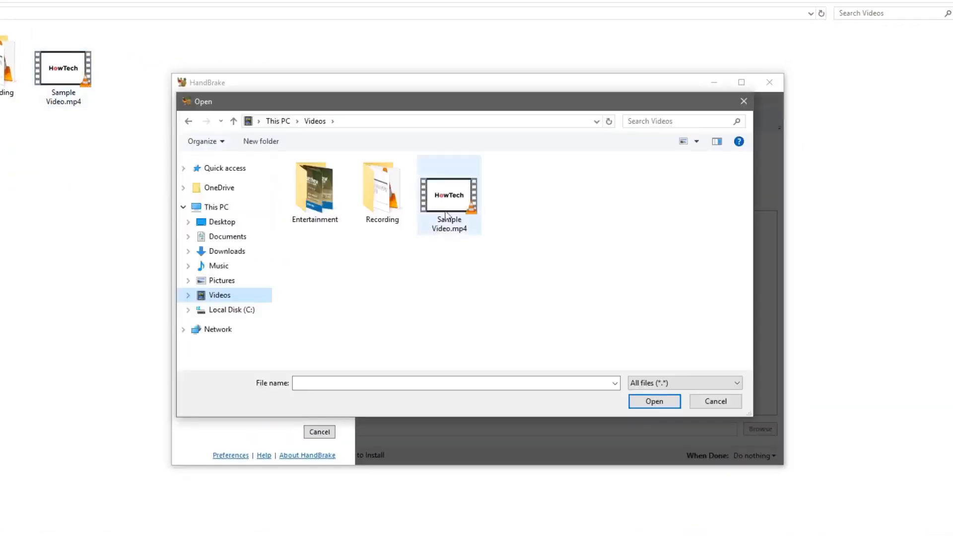
pyautogui.click(653, 401)
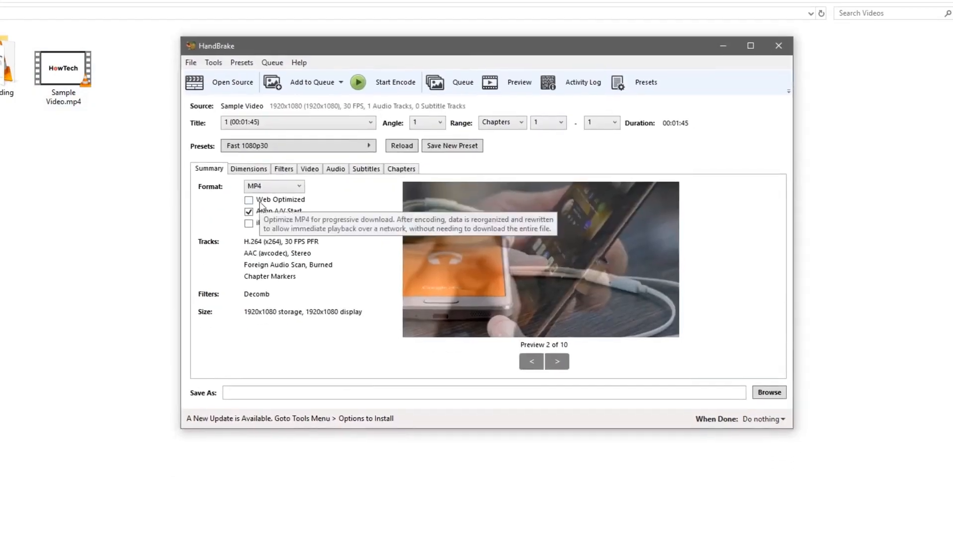
# - Enable Web Optimized for the MP4, then review the Dimensions and Filters settings
pyautogui.click(248, 199)
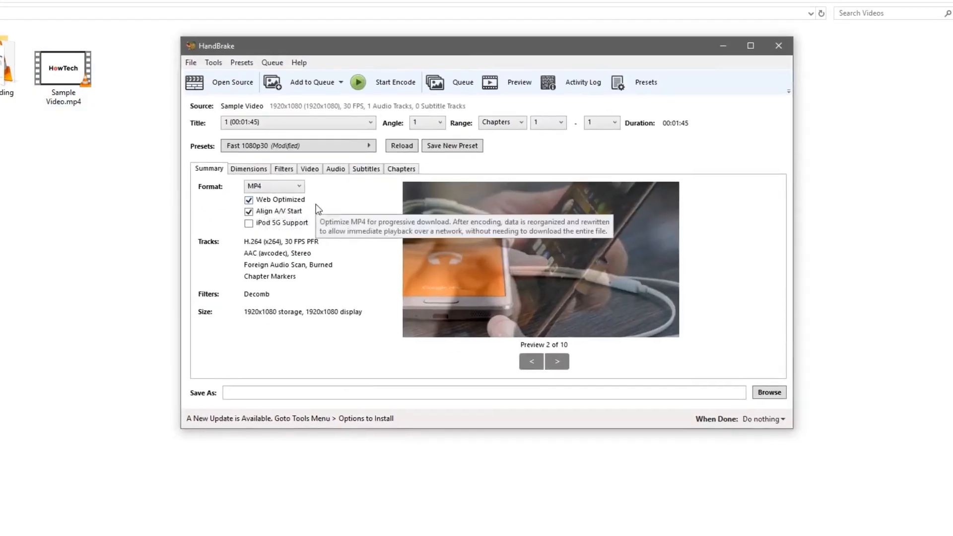
pyautogui.click(249, 168)
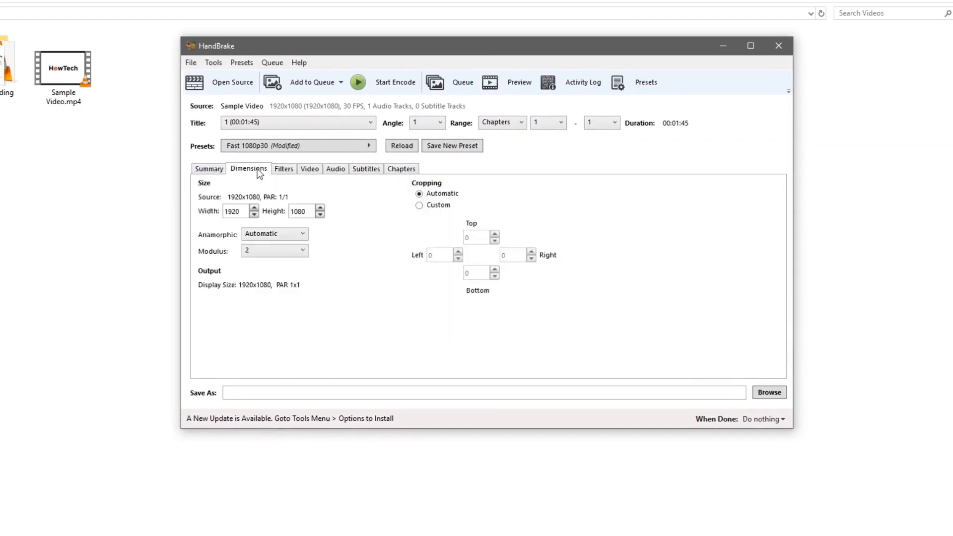
pyautogui.moveTo(278, 215)
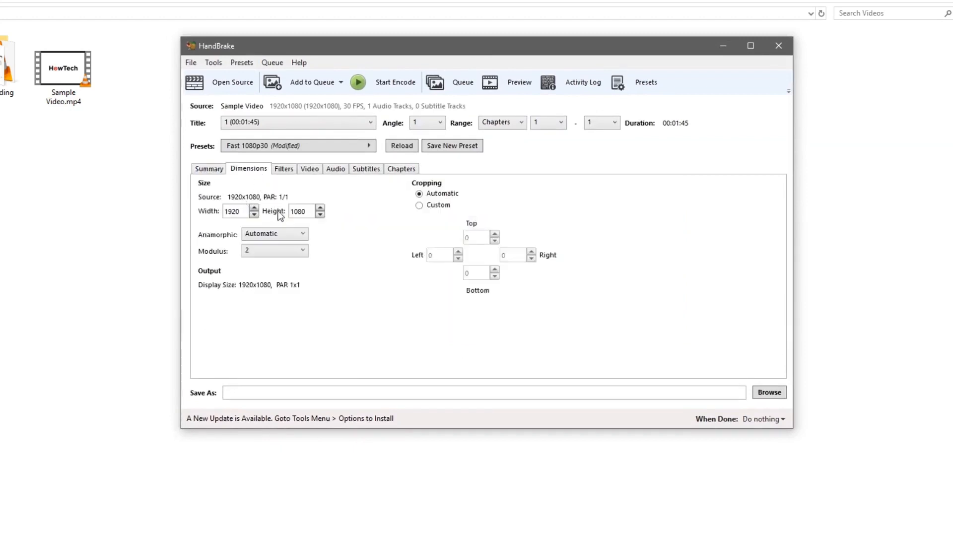
pyautogui.click(283, 168)
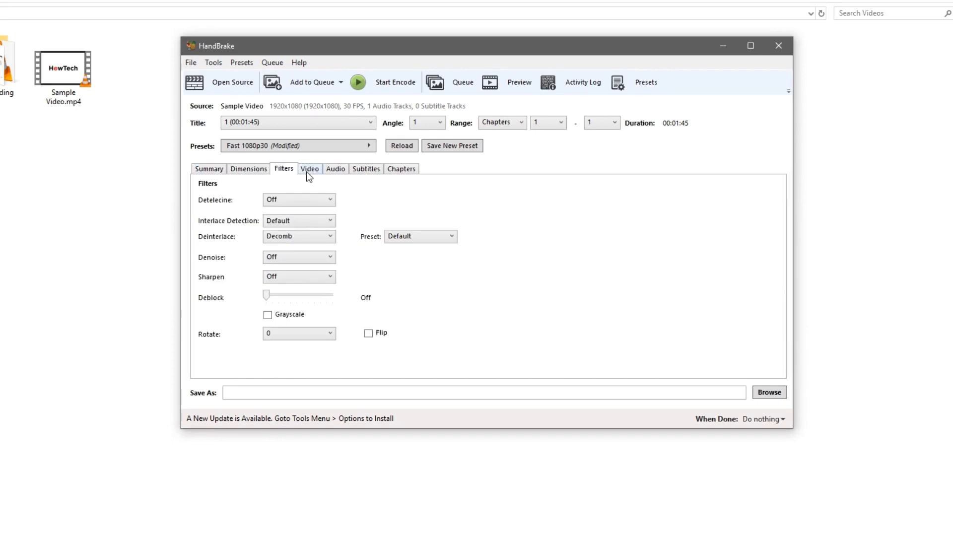
# - Set the video framerate to Same as source and constant quality to RF 23
pyautogui.click(309, 169)
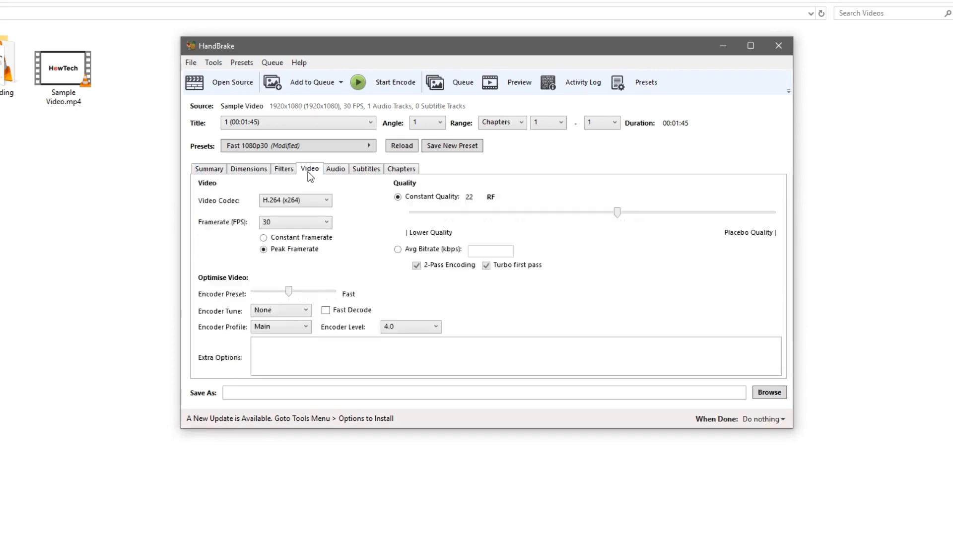
pyautogui.moveTo(301, 238)
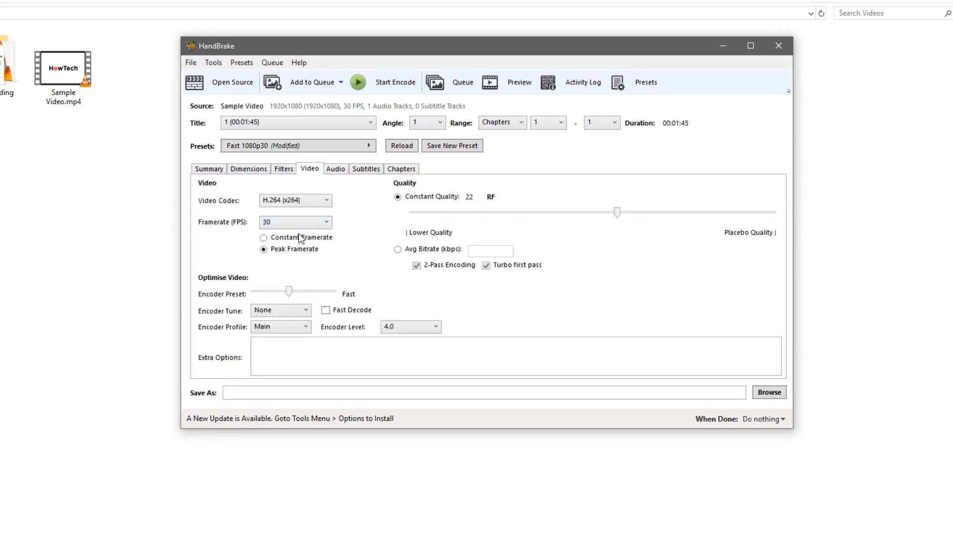
pyautogui.click(294, 221)
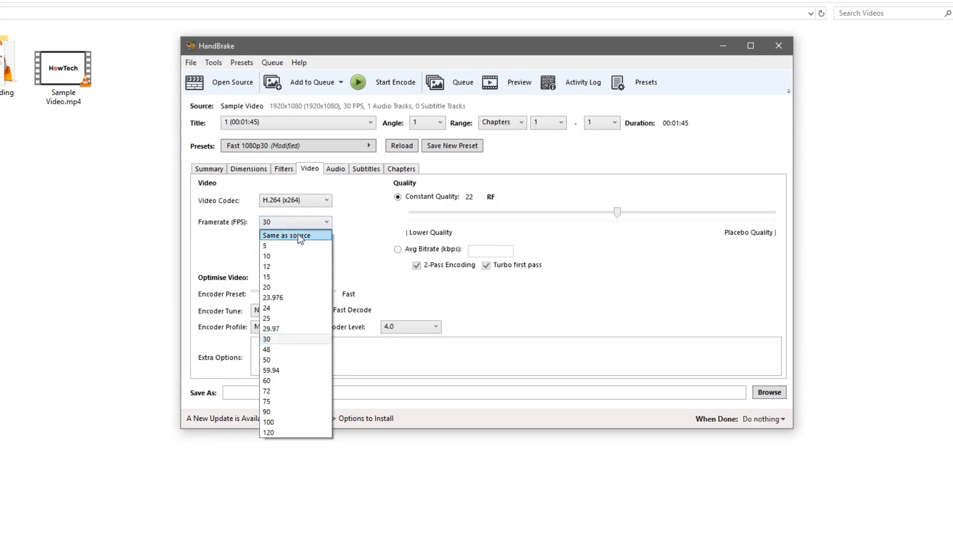
pyautogui.click(286, 235)
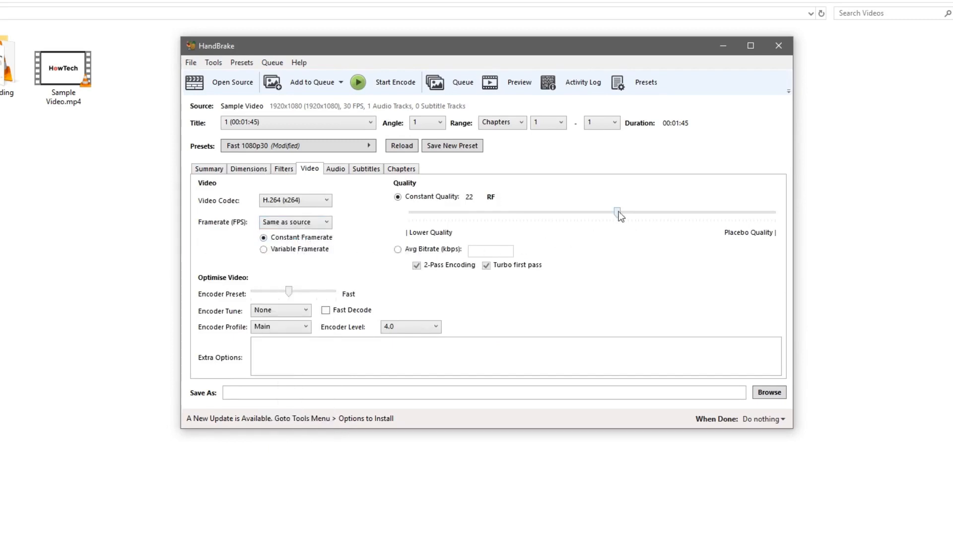
pyautogui.moveTo(618, 213); pyautogui.dragTo(612, 213)
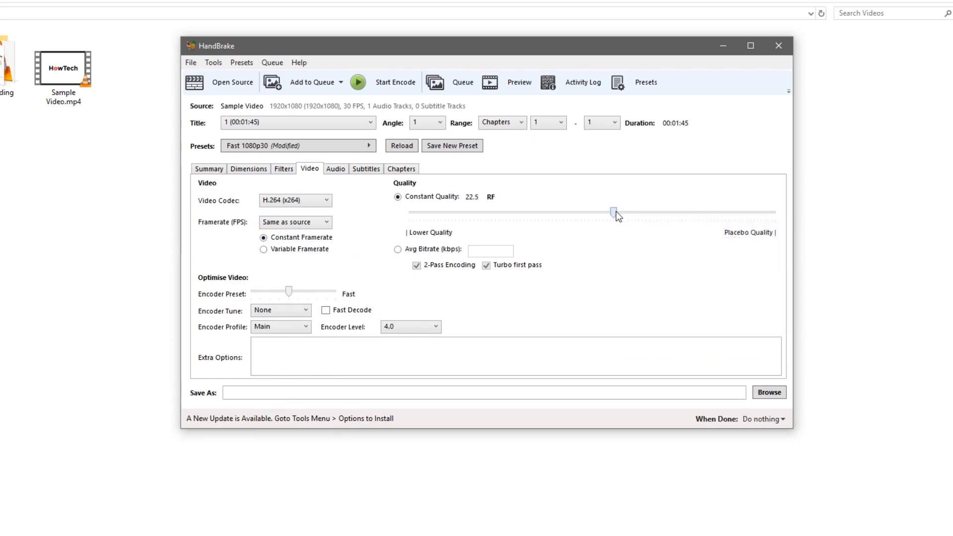
pyautogui.moveTo(612, 210); pyautogui.dragTo(607, 210)
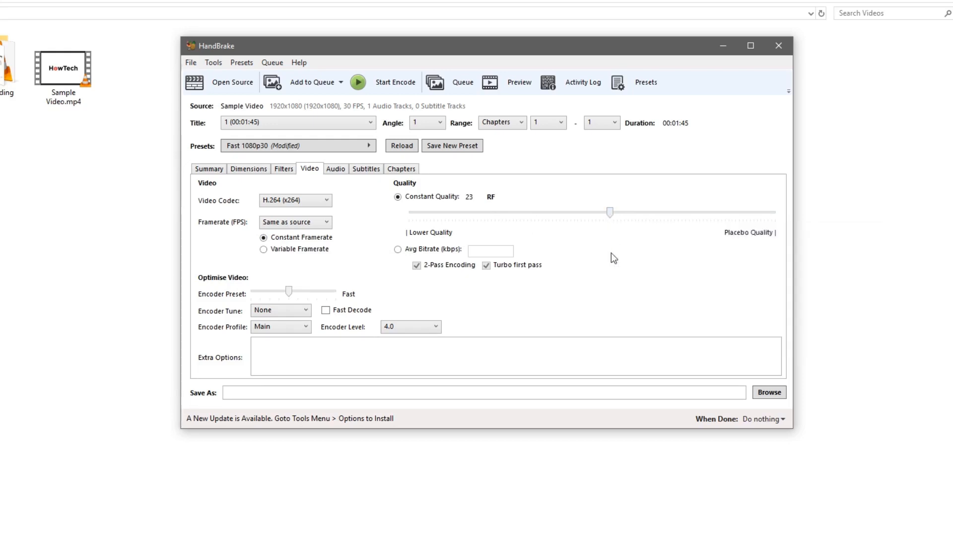
pyautogui.moveTo(290, 293)
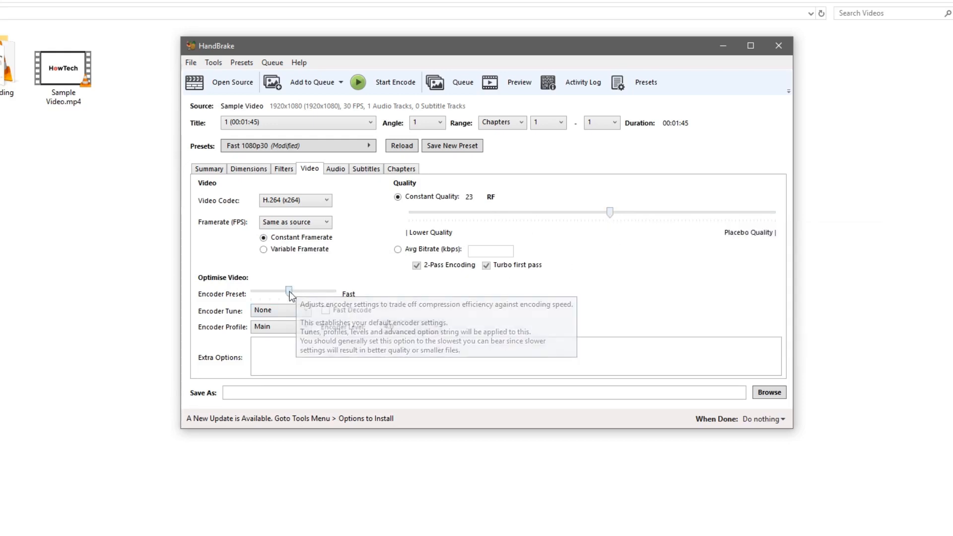
pyautogui.moveTo(289, 293); pyautogui.dragTo(306, 293)
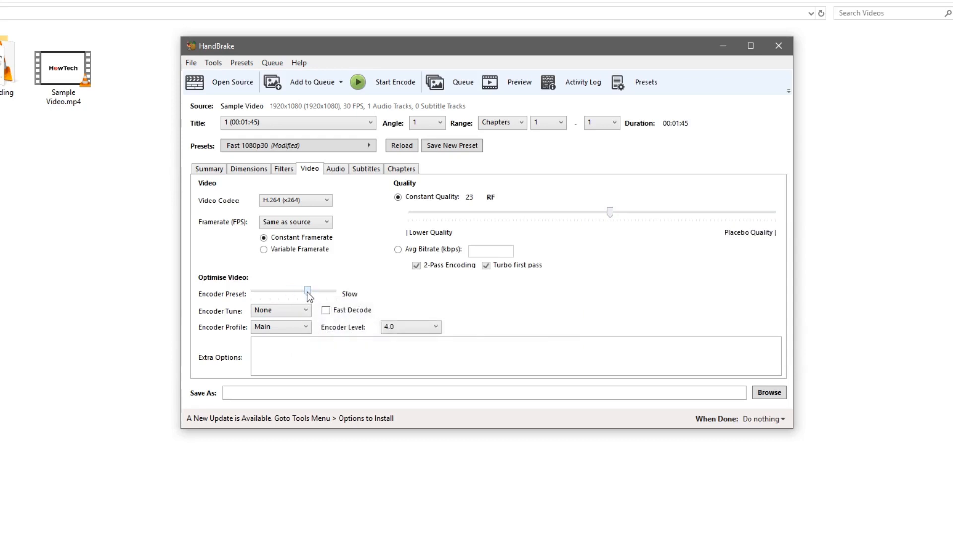
pyautogui.moveTo(307, 294)
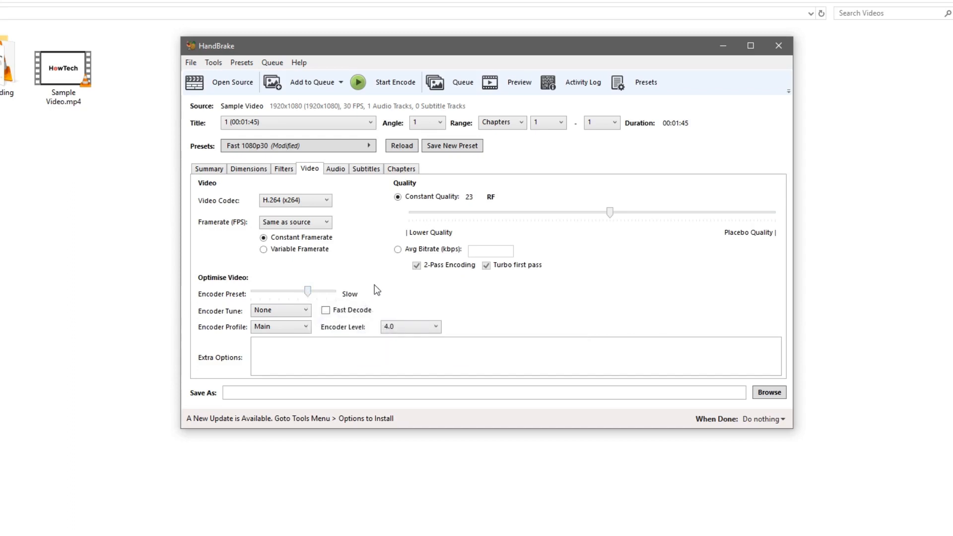
pyautogui.click(335, 168)
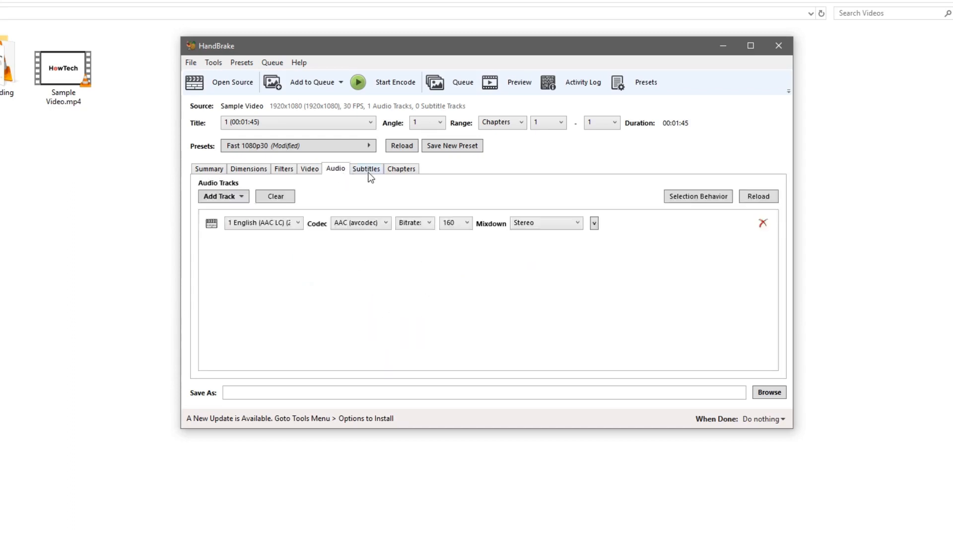
pyautogui.click(400, 168)
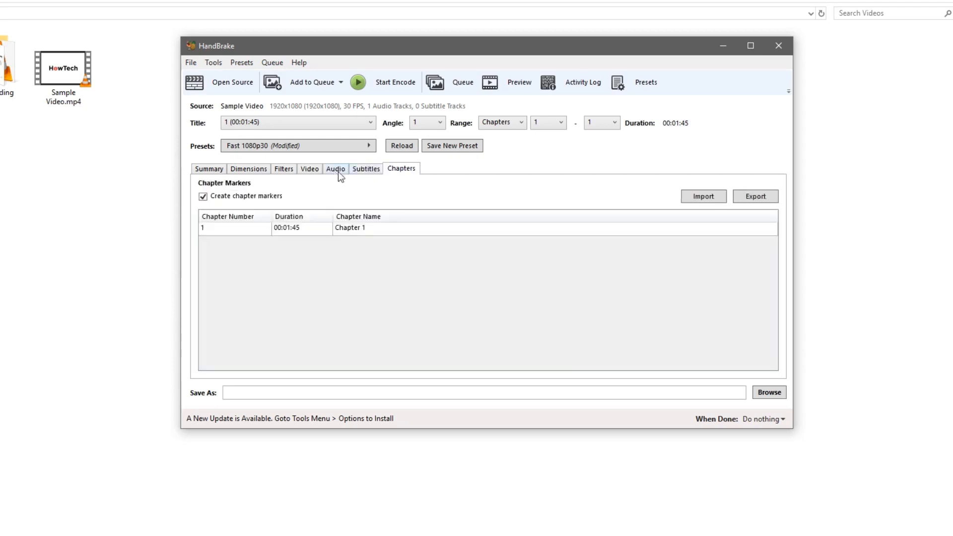
pyautogui.click(365, 168)
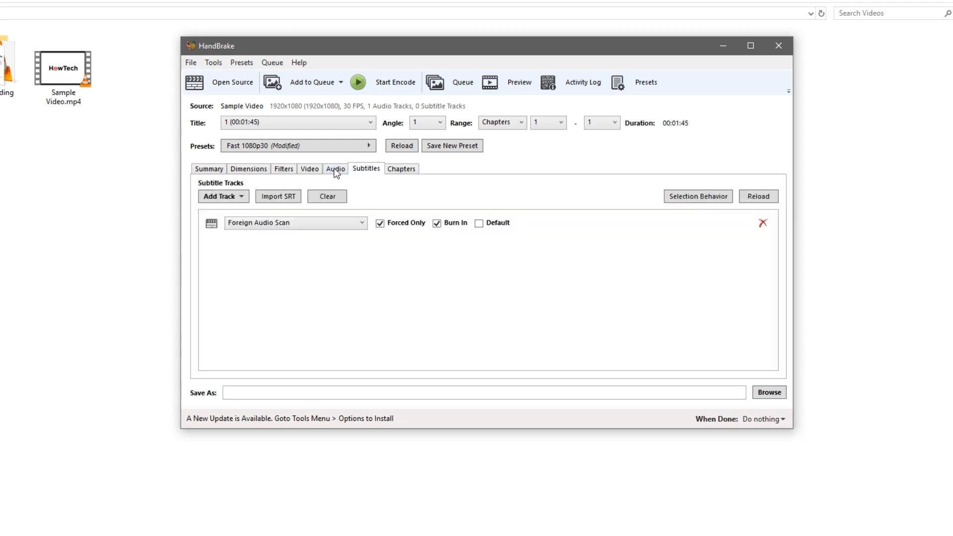
pyautogui.click(309, 168)
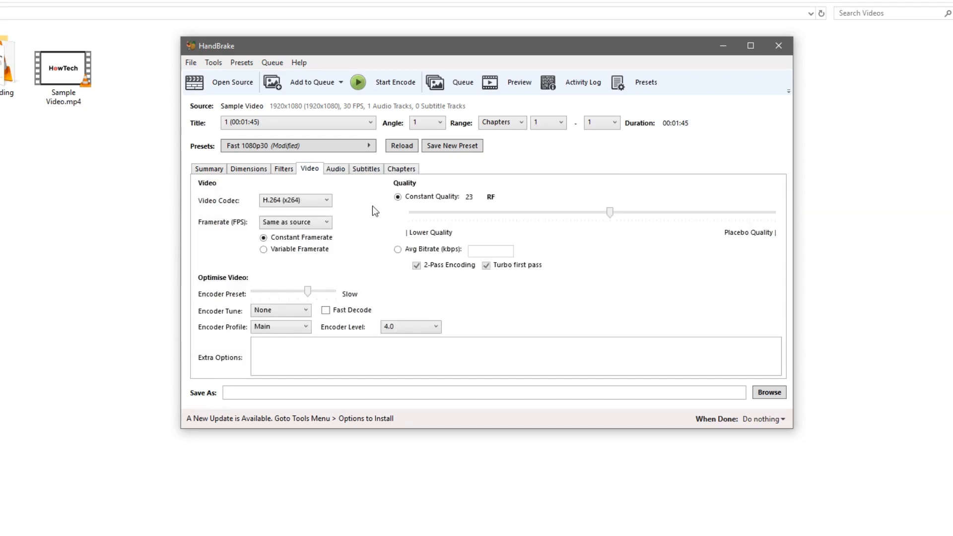
pyautogui.moveTo(384, 260)
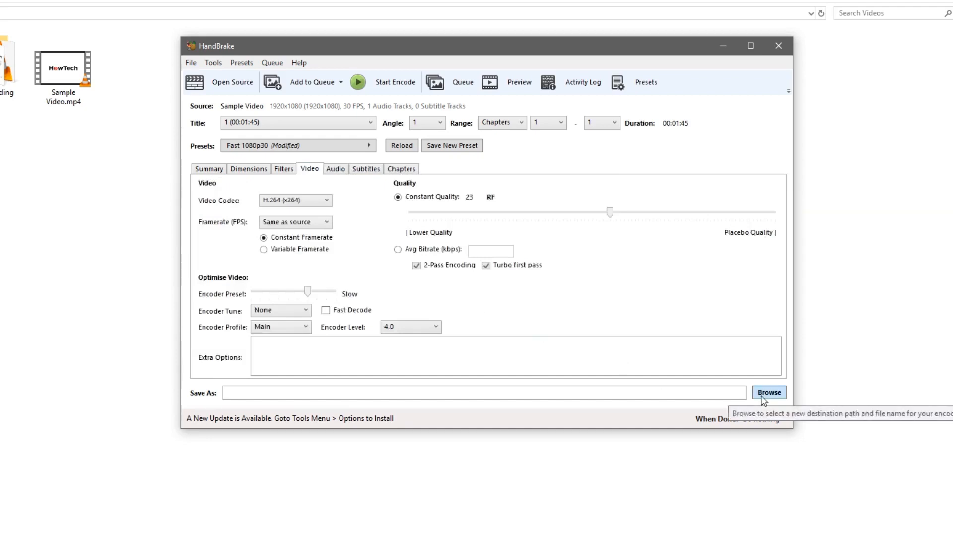
# - Save the output as Compressed File.mp4 in Videos and start the encode
pyautogui.click(768, 392)
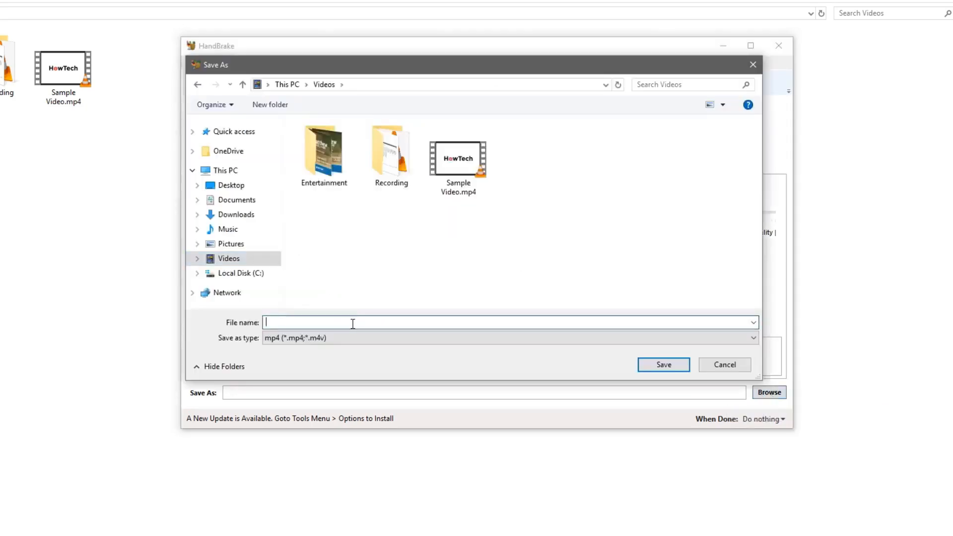
pyautogui.write('Compressed File')
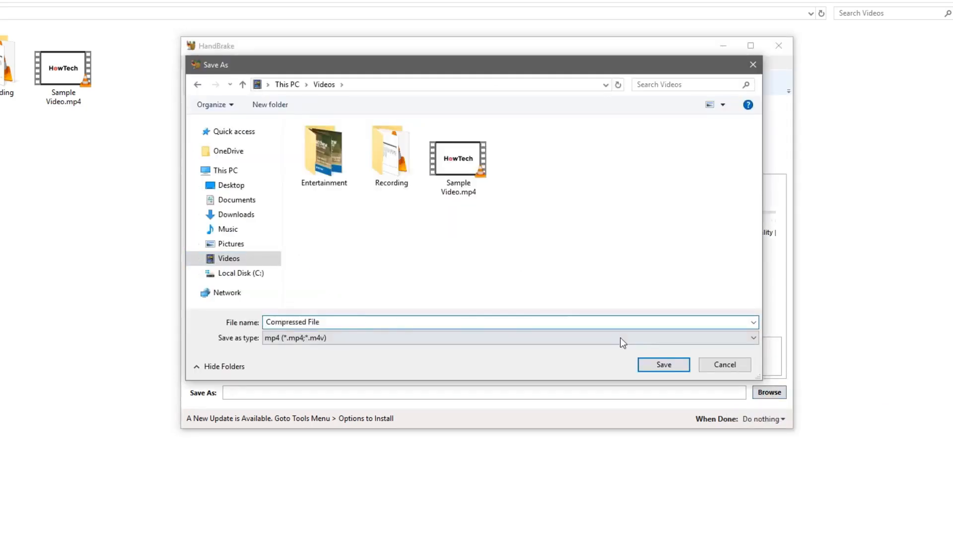
pyautogui.click(662, 365)
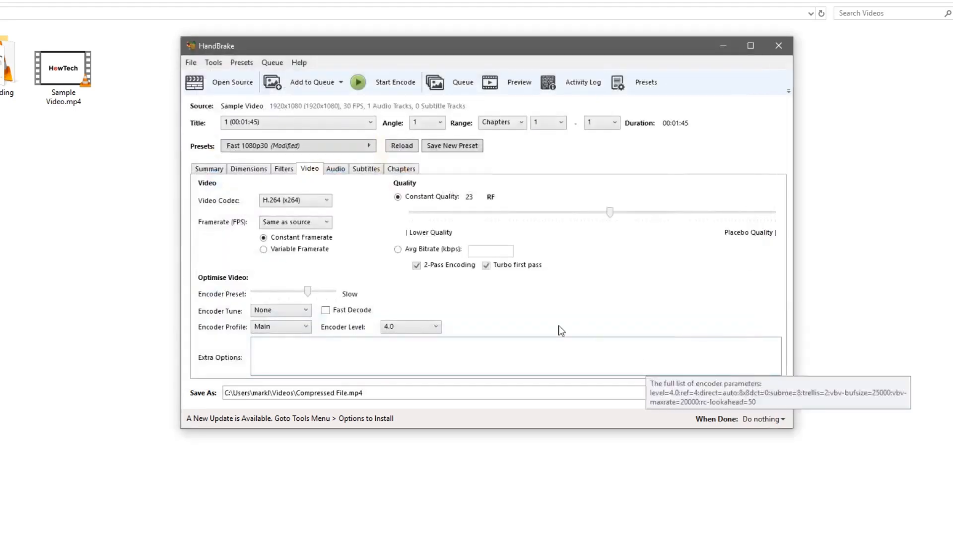
pyautogui.moveTo(395, 82)
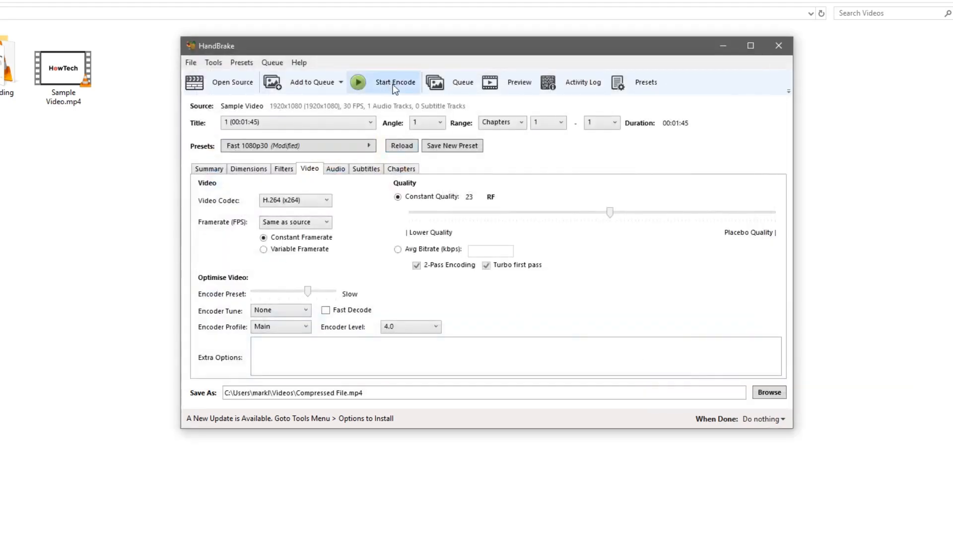
pyautogui.click(394, 82)
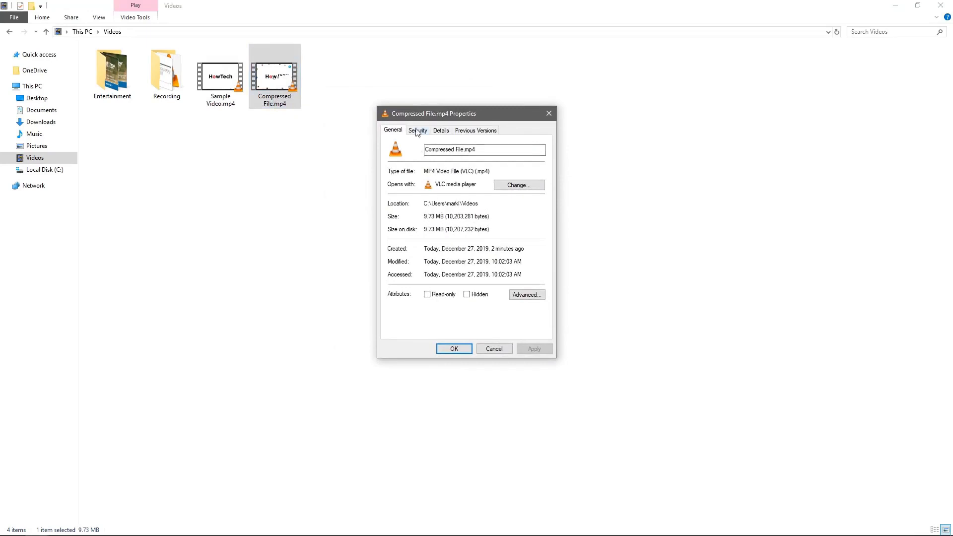
# - Close the Properties dialog and compare sizes: Sample Video.mp4 80.1 MB versus Compressed File.mp4 9.73 MB
pyautogui.moveTo(466, 114); pyautogui.dragTo(329, 127)
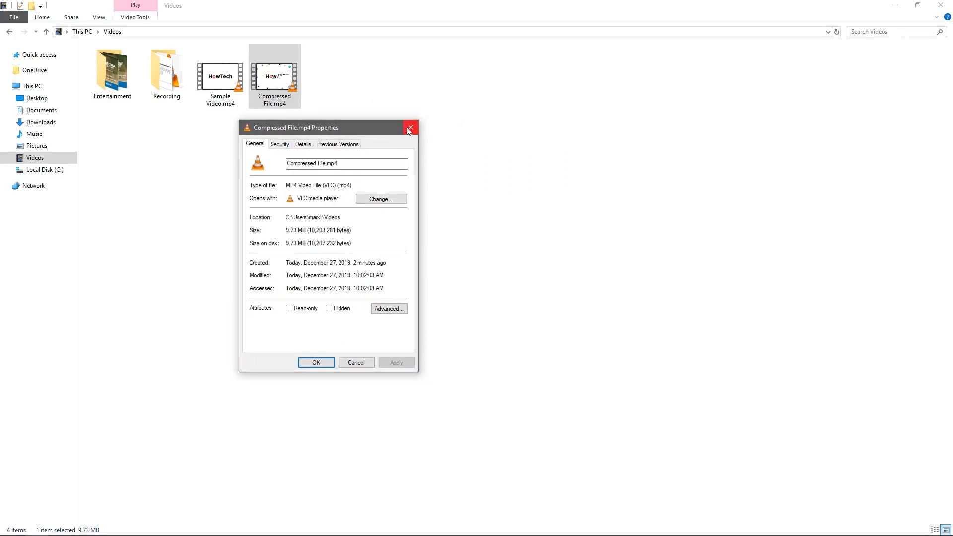
pyautogui.click(409, 127)
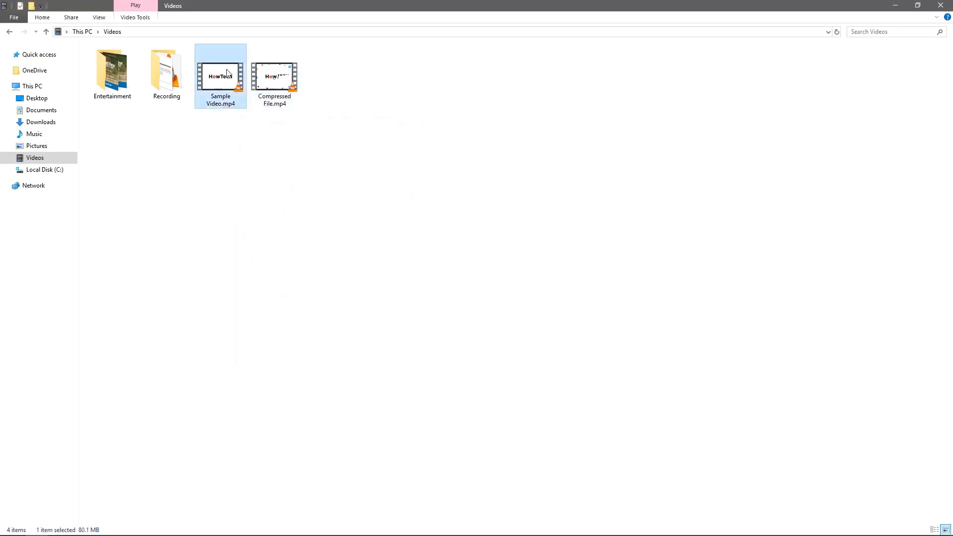
pyautogui.click(274, 76)
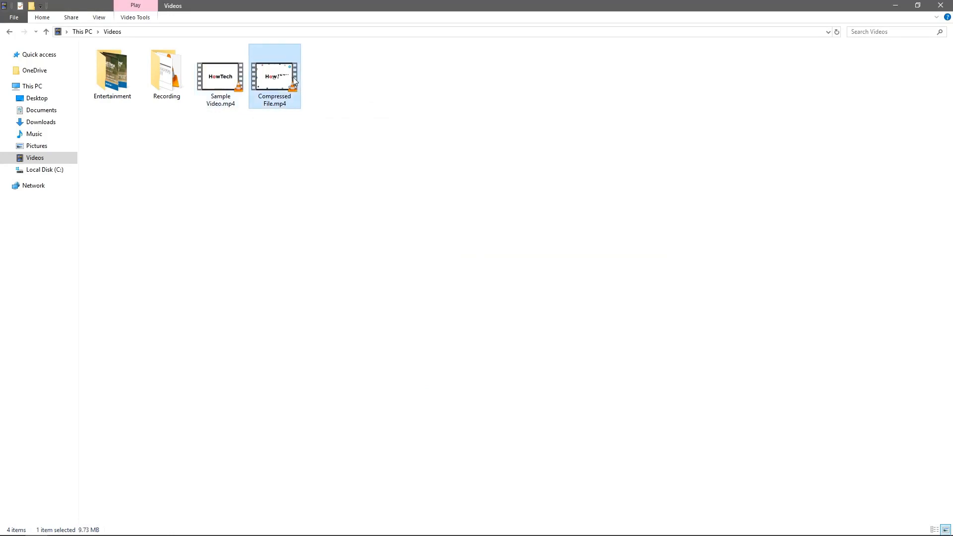
pyautogui.click(220, 76)
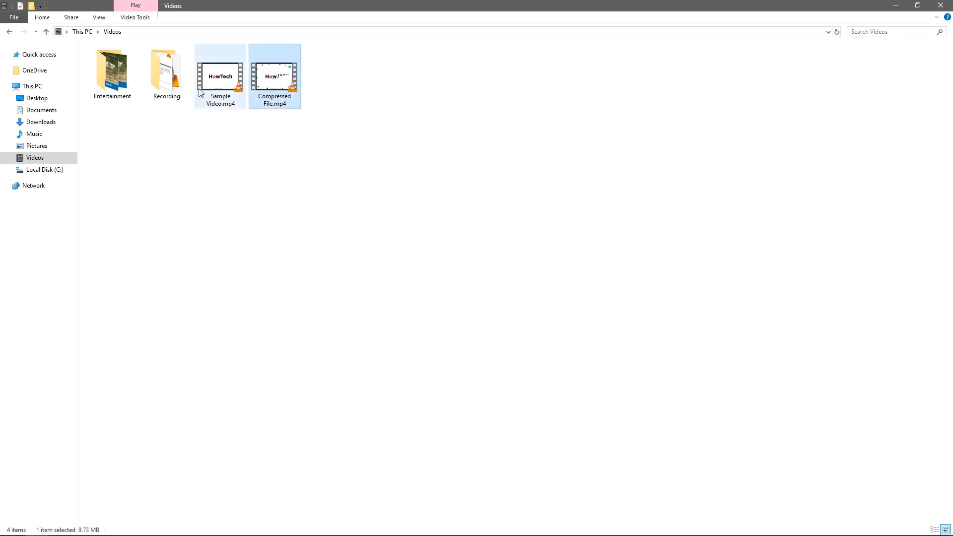
pyautogui.moveTo(237, 88)
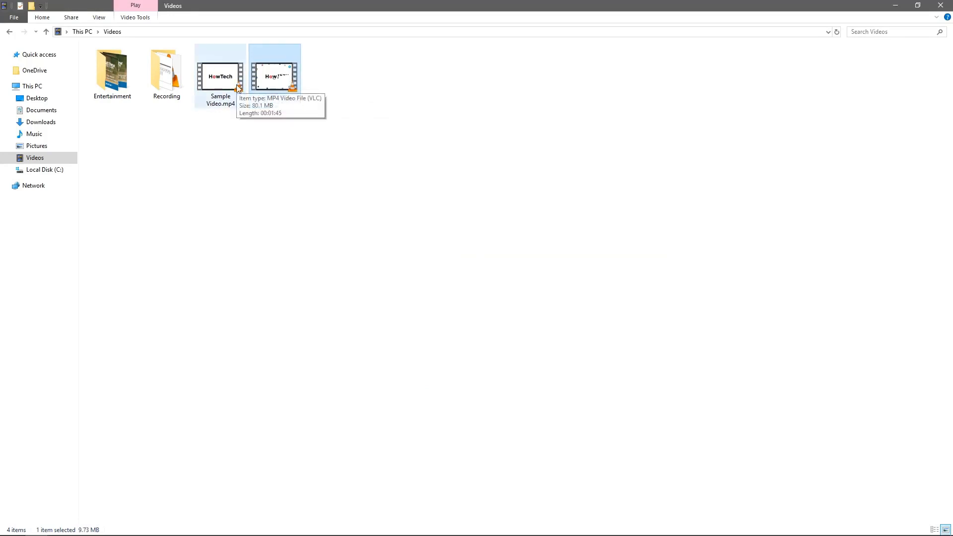